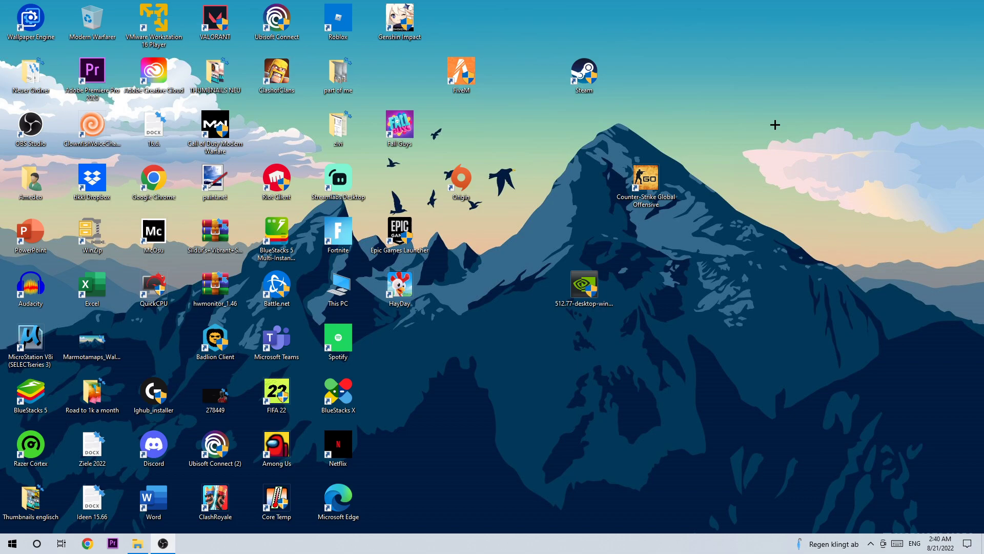
pyautogui.moveTo(740, 124)
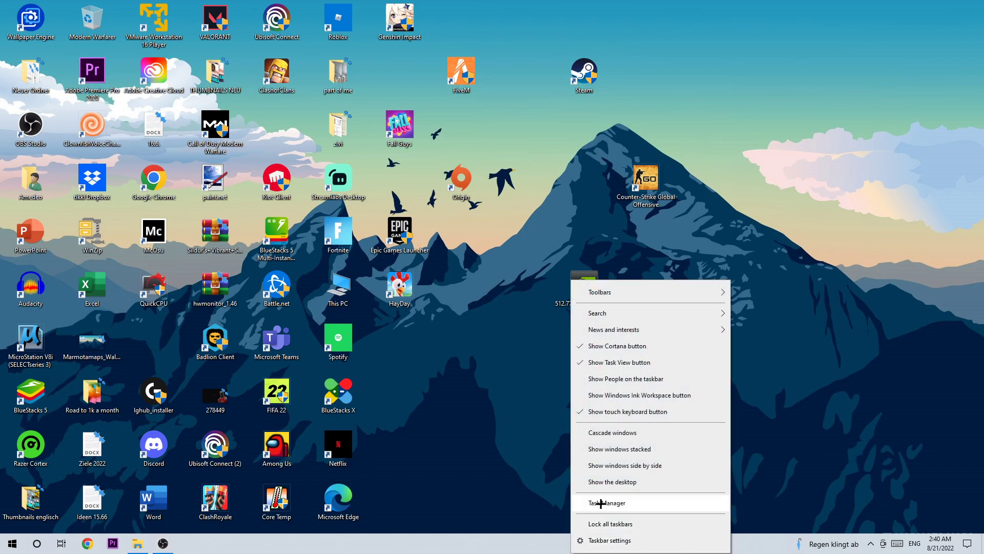
# - Review the Processes list in a maximized Task Manager for Forza, then close it
pyautogui.click(607, 503)
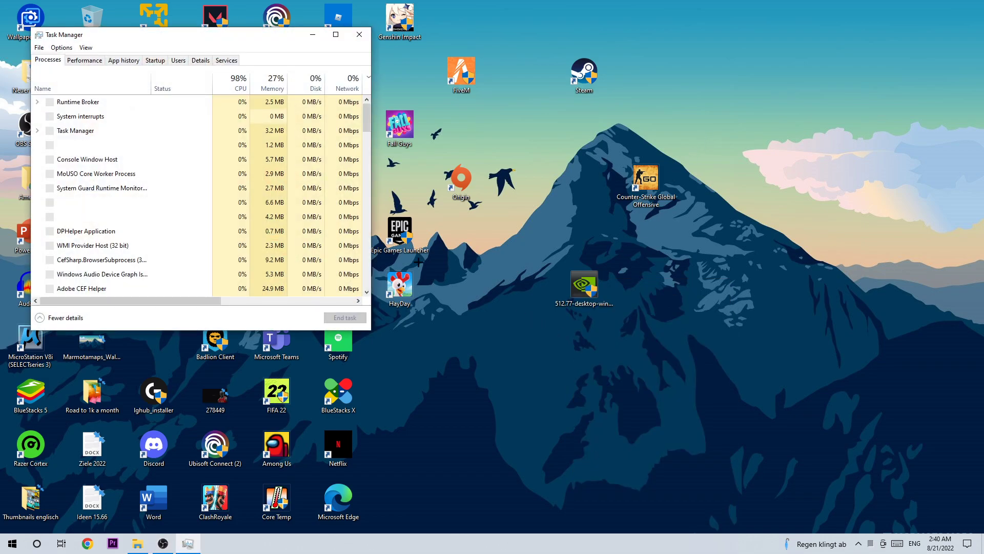
pyautogui.click(337, 35)
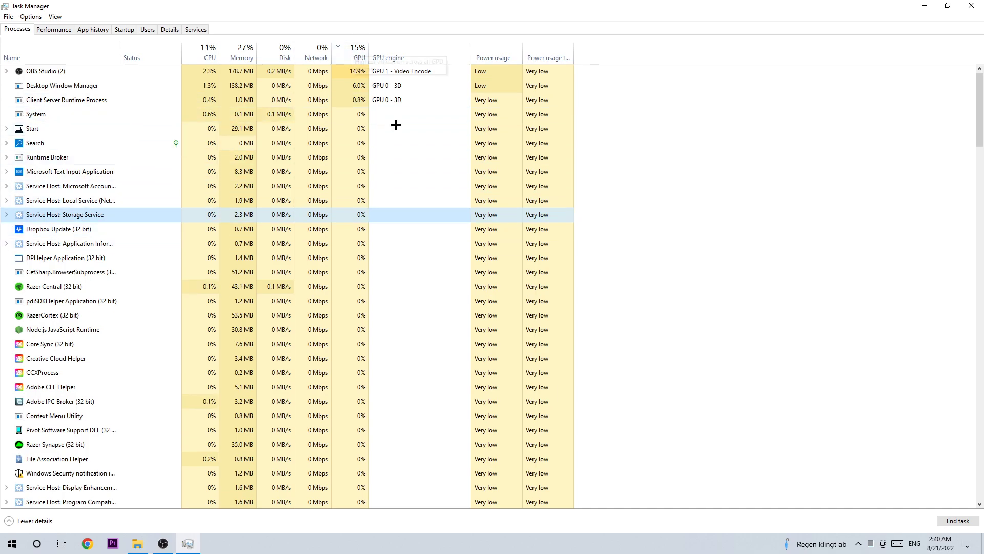
pyautogui.scroll(-3)
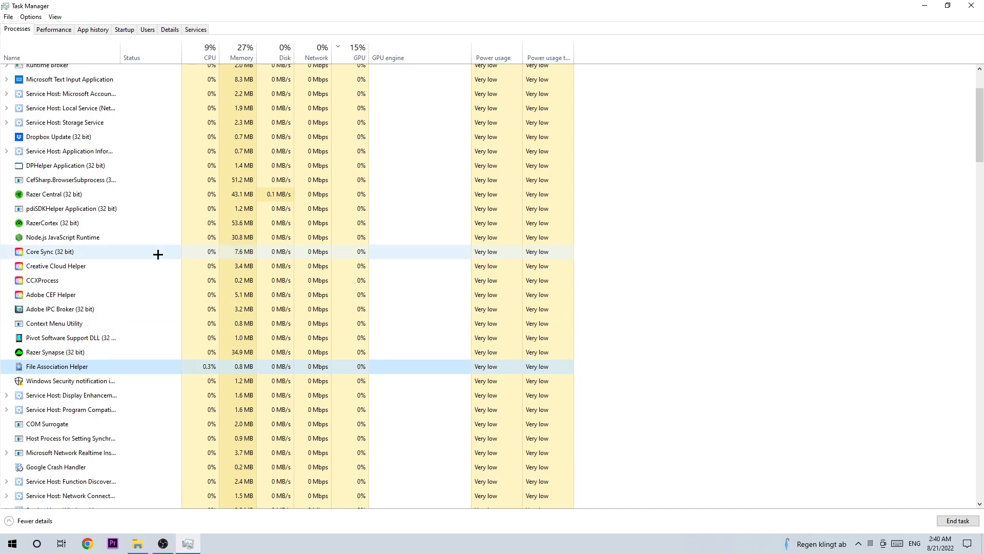
pyautogui.moveTo(264, 333)
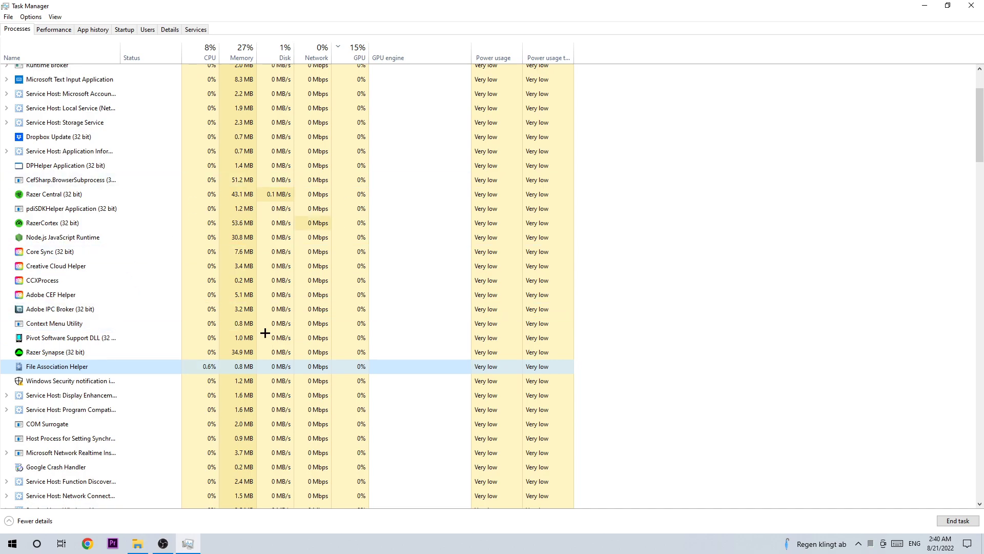
pyautogui.rightClick(56, 366)
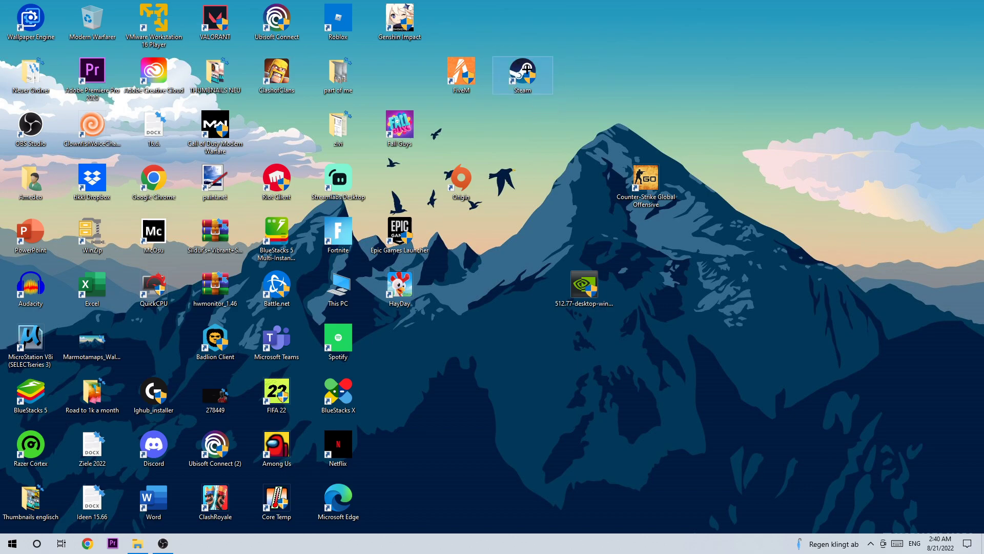
pyautogui.click(535, 125)
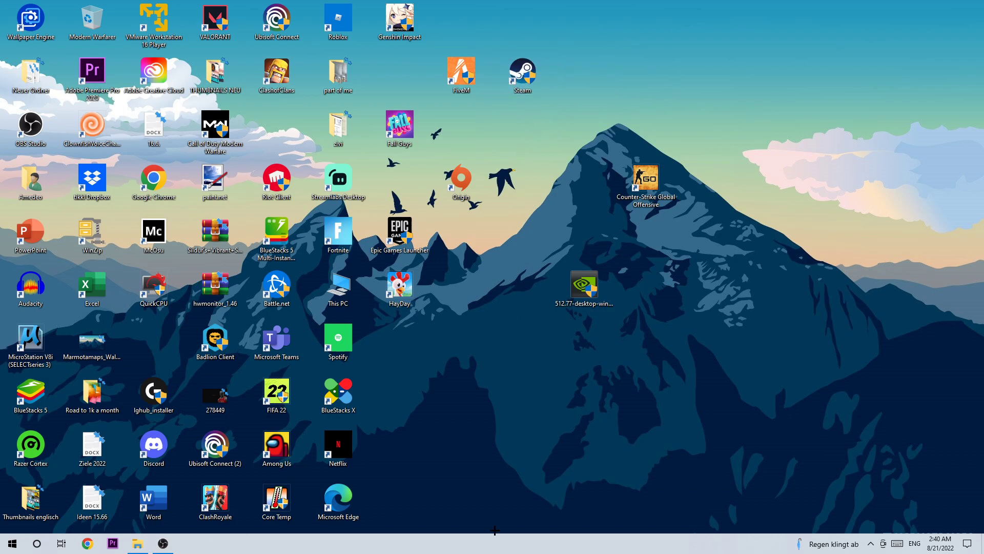
pyautogui.click(6, 544)
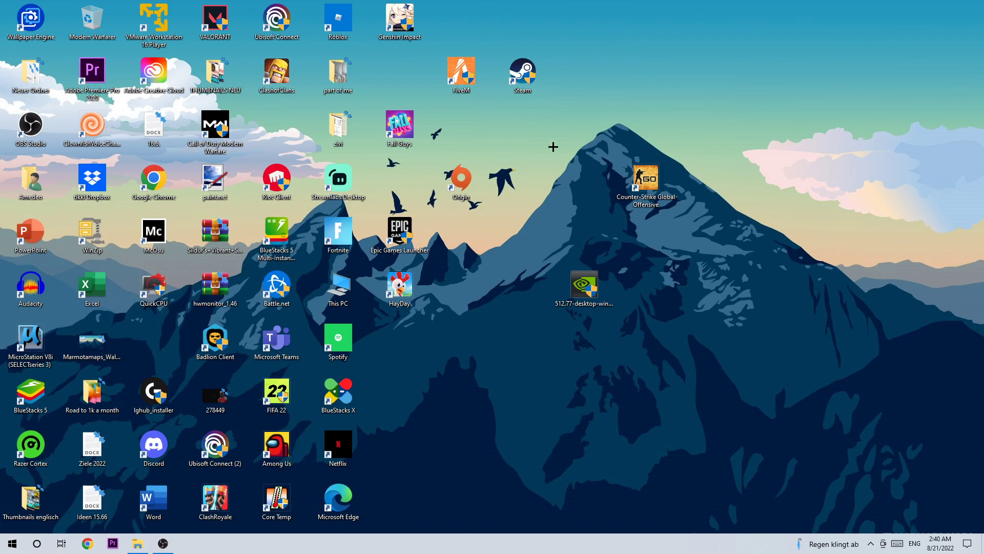
pyautogui.moveTo(583, 74)
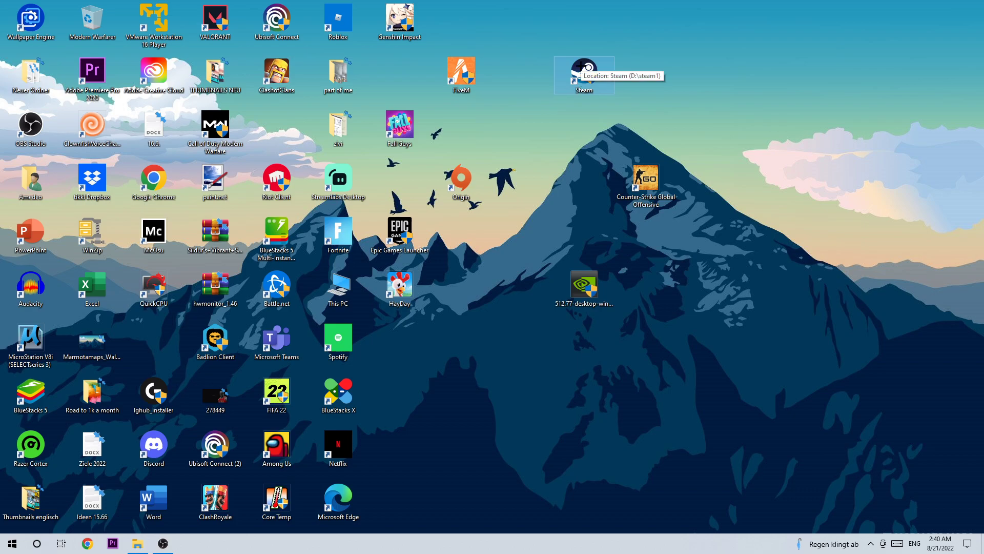
# - Set the Steam shortcut to Windows 8 compatibility mode as administrator and confirm with OK
pyautogui.rightClick(583, 71)
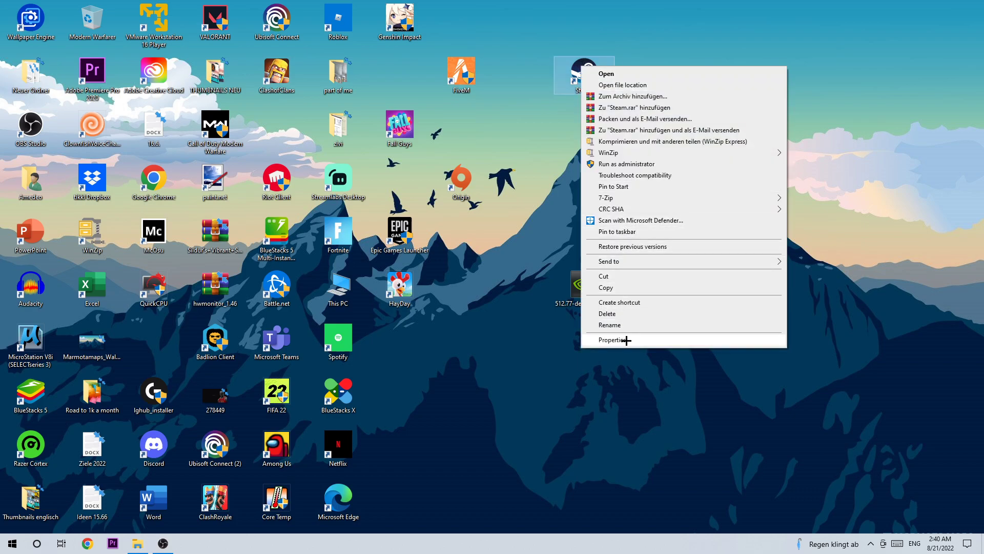
pyautogui.click(611, 339)
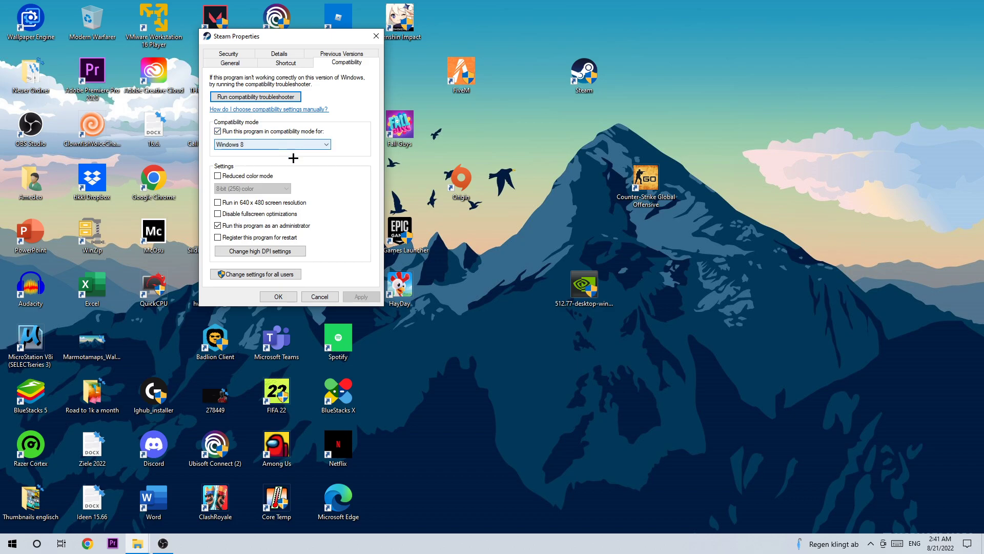
pyautogui.moveTo(261, 213)
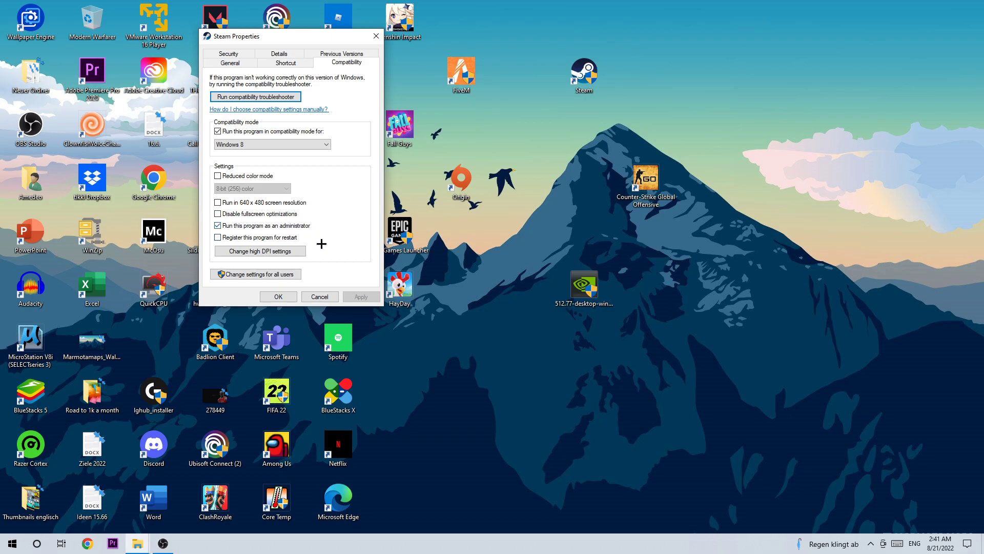
pyautogui.click(372, 36)
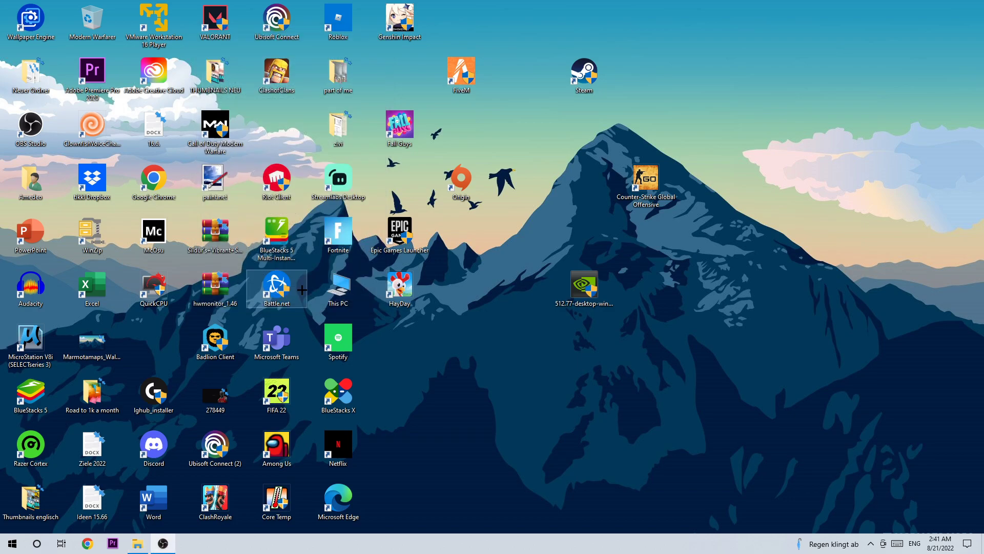
pyautogui.click(400, 231)
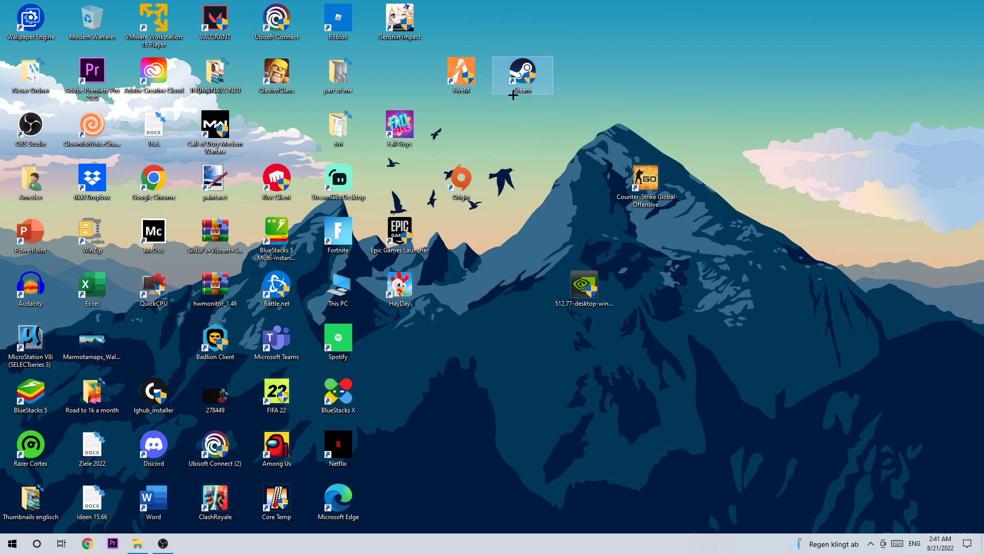
pyautogui.moveTo(507, 100)
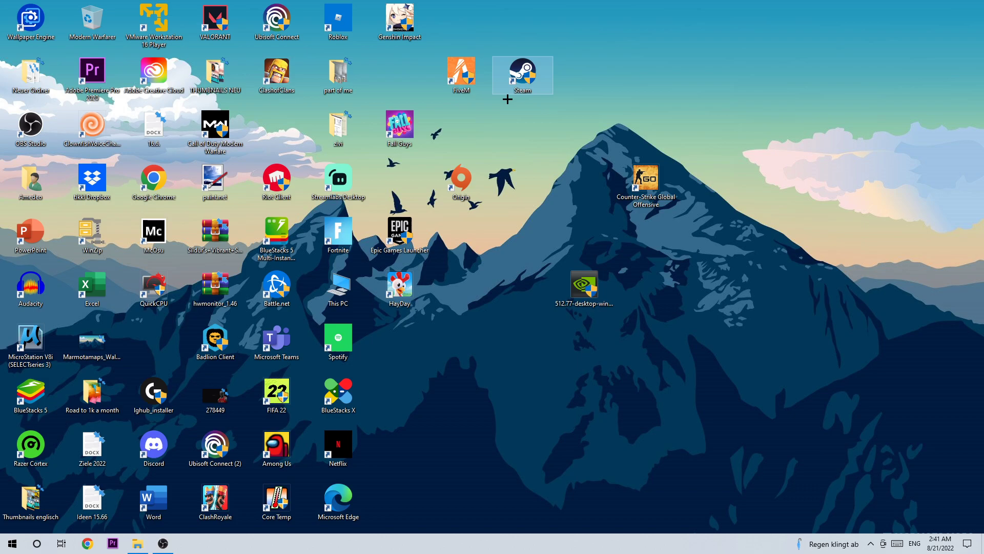